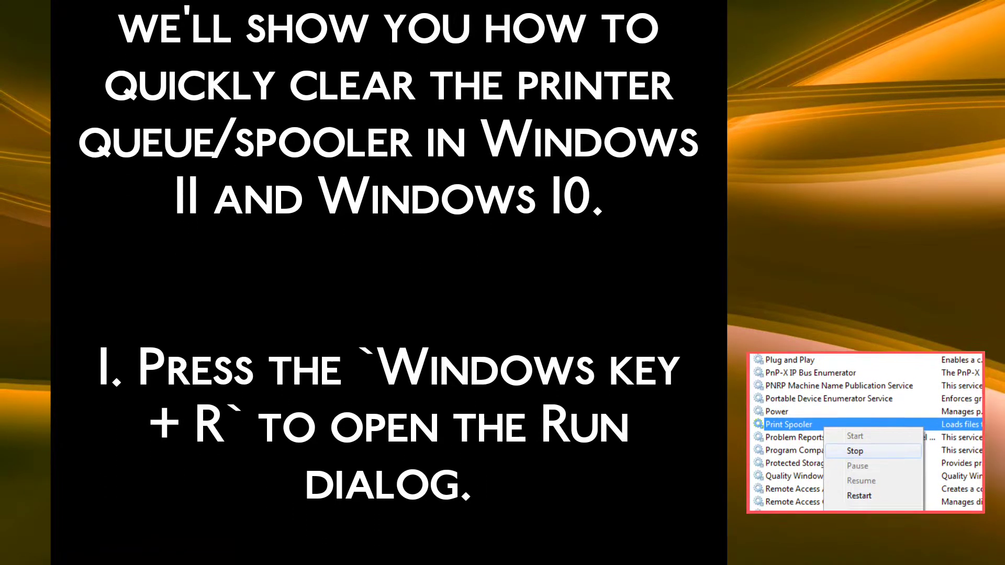
pyautogui.scroll(-3)
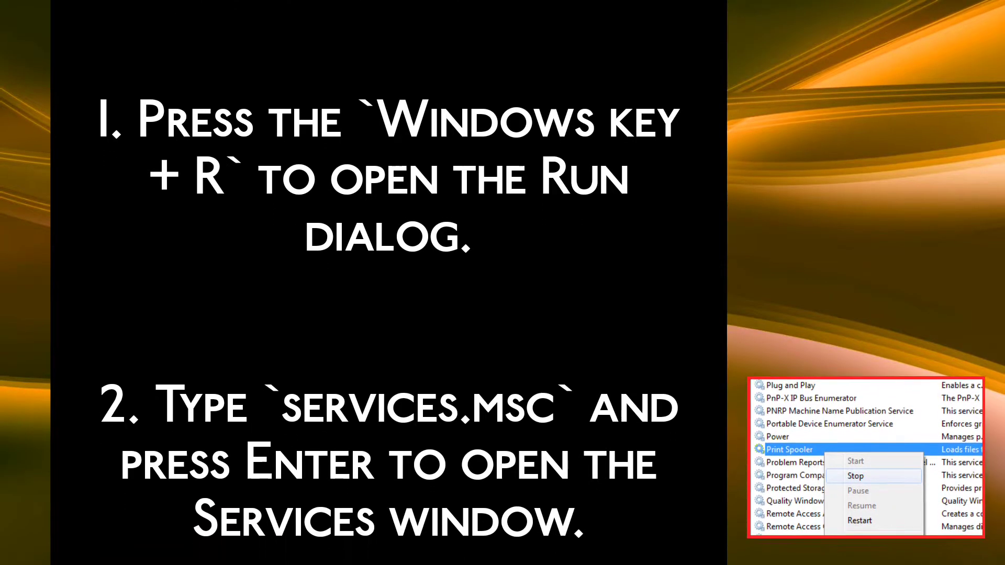
pyautogui.scroll(-3)
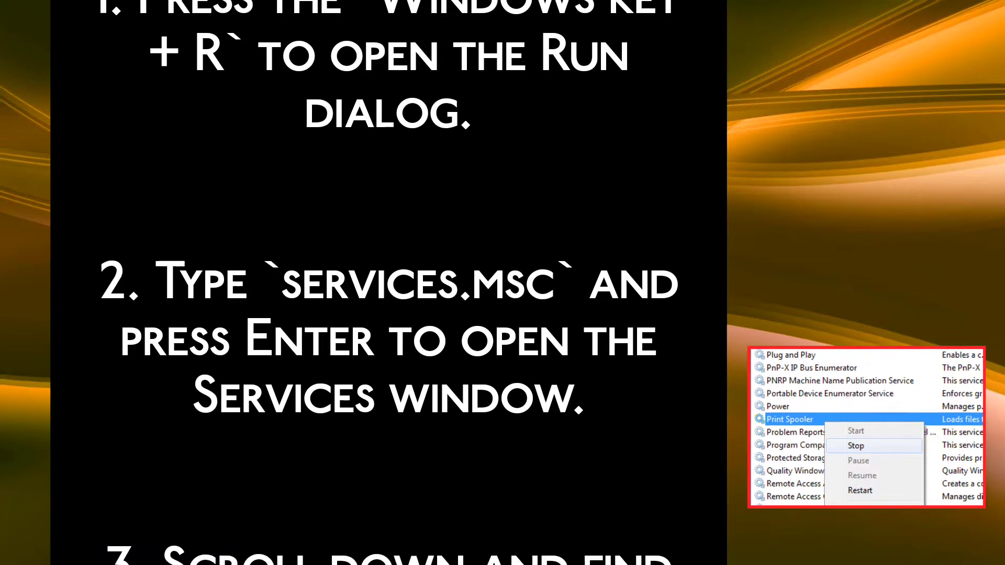
pyautogui.scroll(-3)
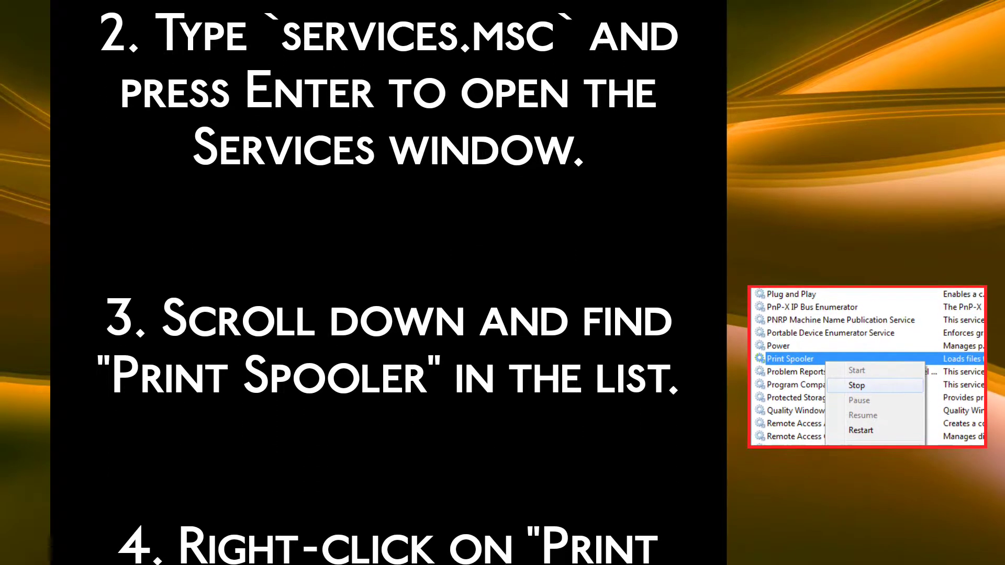
pyautogui.scroll(-3)
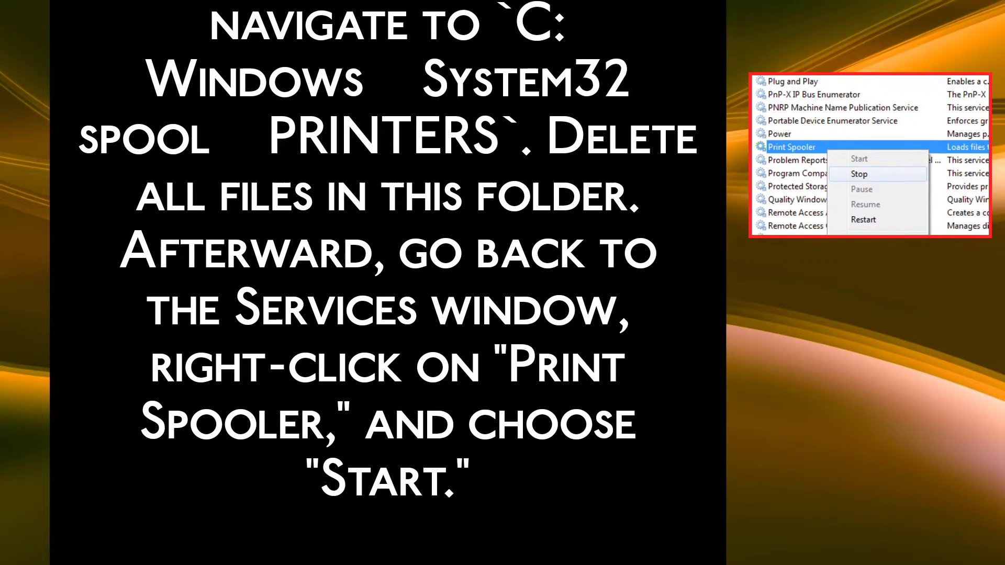
pyautogui.scroll(-3)
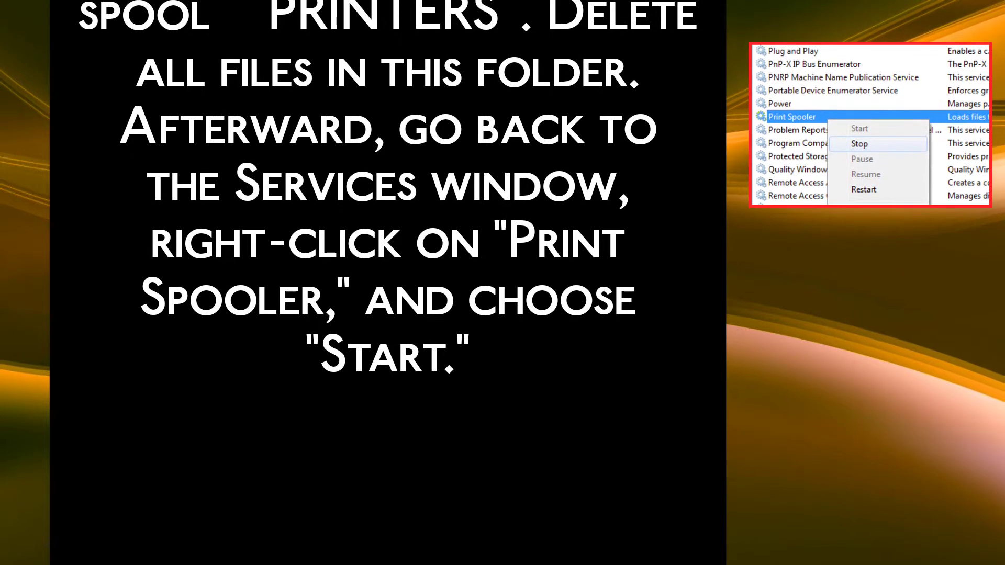